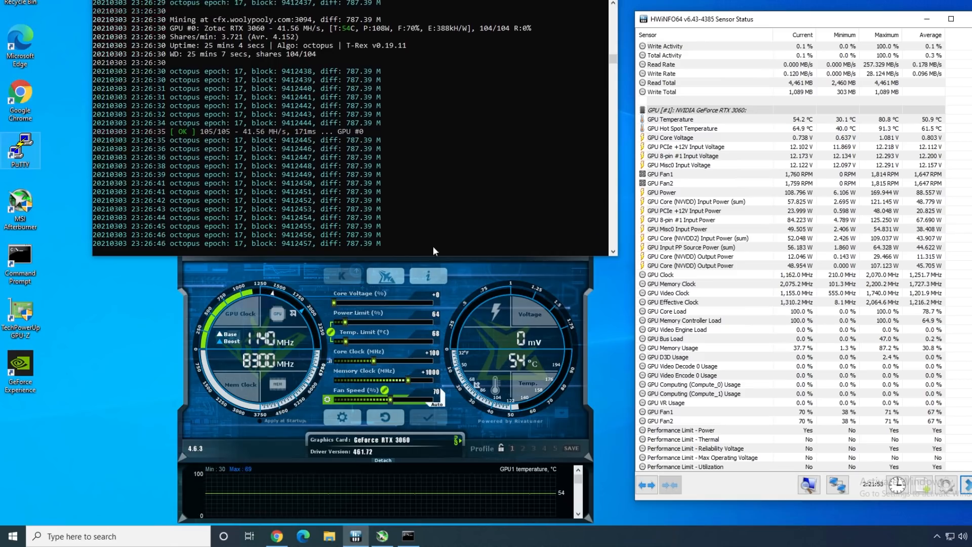
- Check the RTX 3060's GPU and hot spot temperatures in HWiNFO64 while mining
left_click(378, 252)
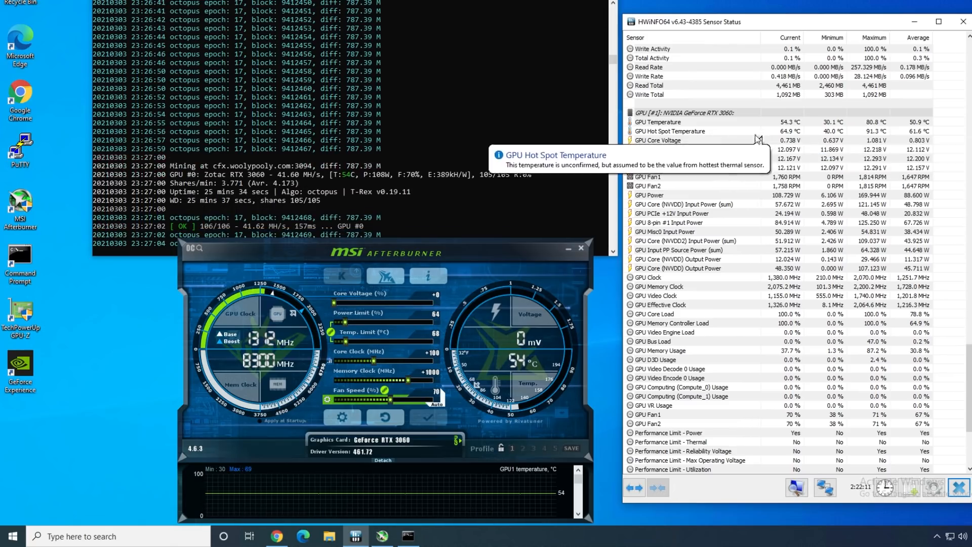
mouse_move(653, 141)
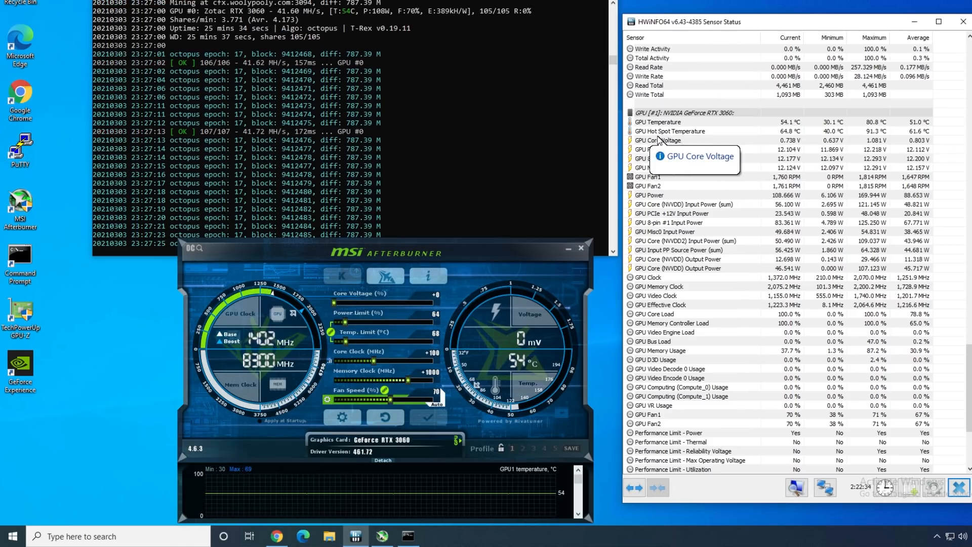
mouse_move(811, 131)
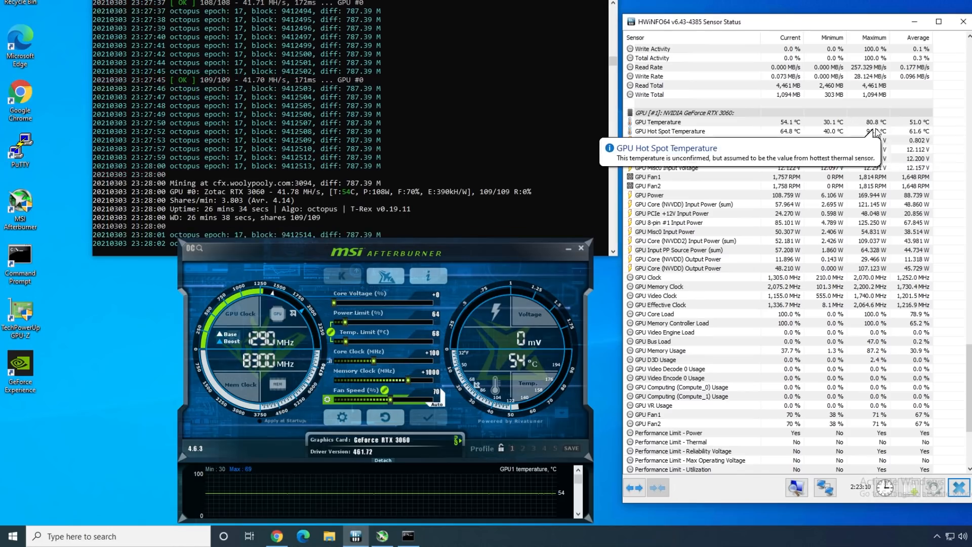
mouse_move(875, 141)
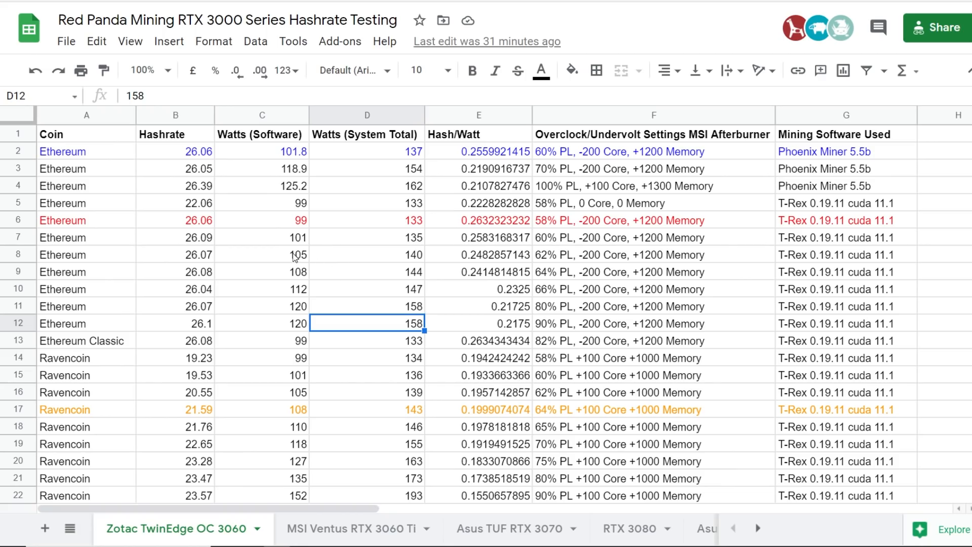
left_click(368, 272)
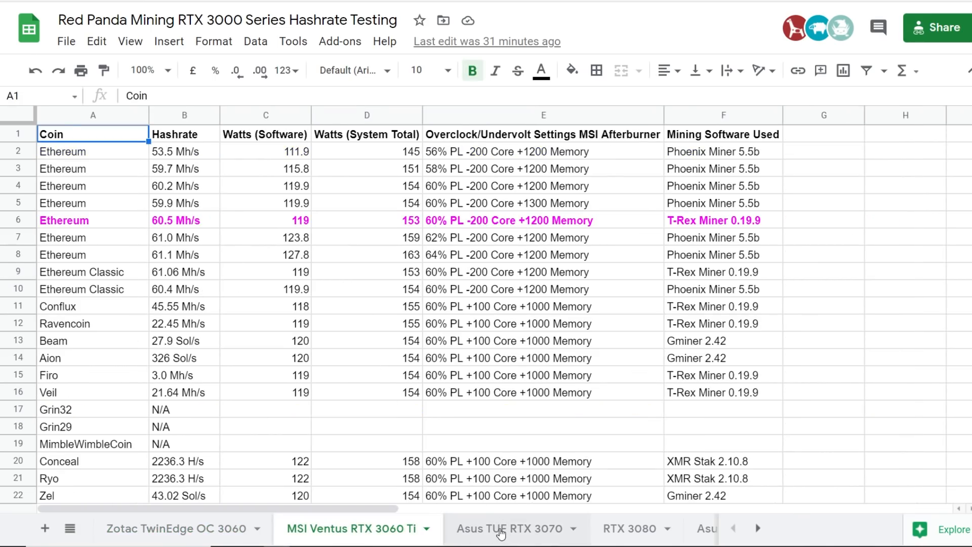
left_click(634, 528)
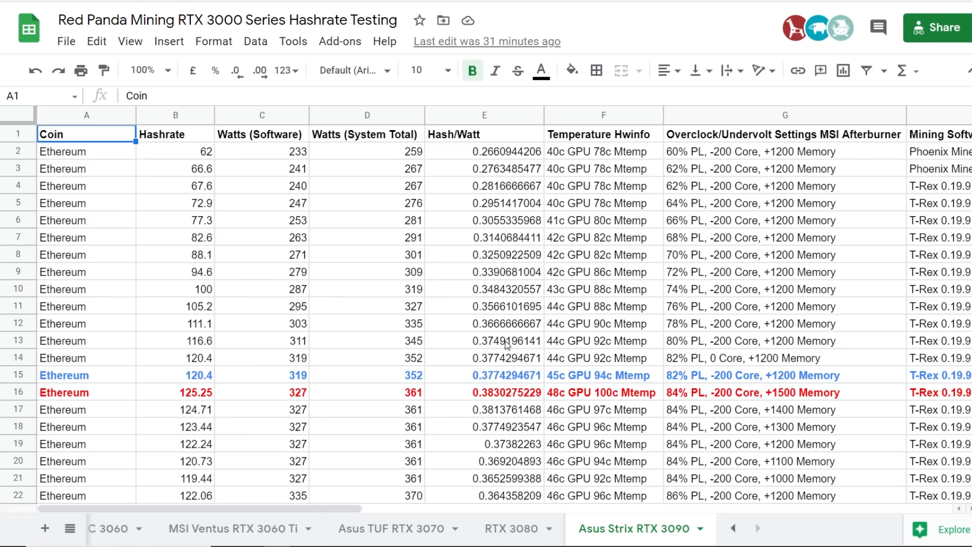
left_click(512, 528)
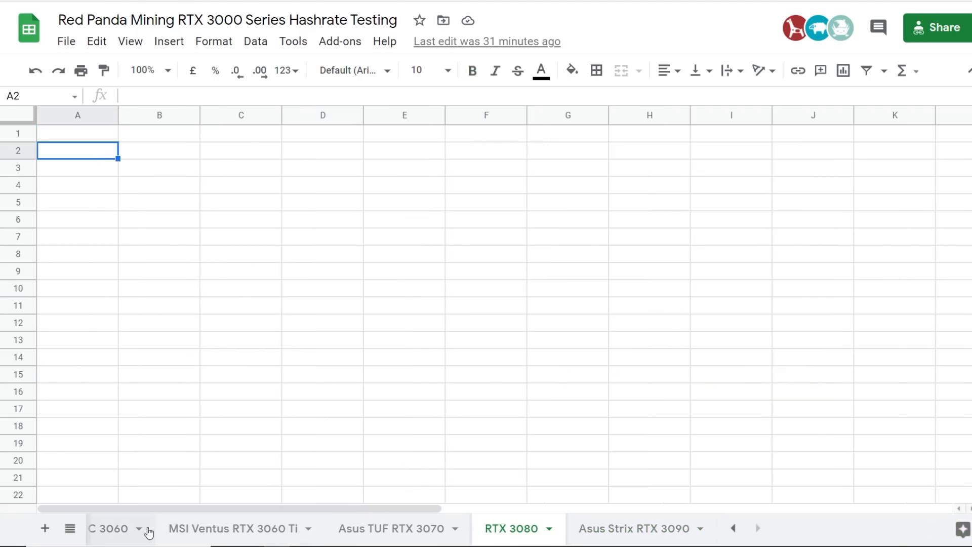
left_click(110, 528)
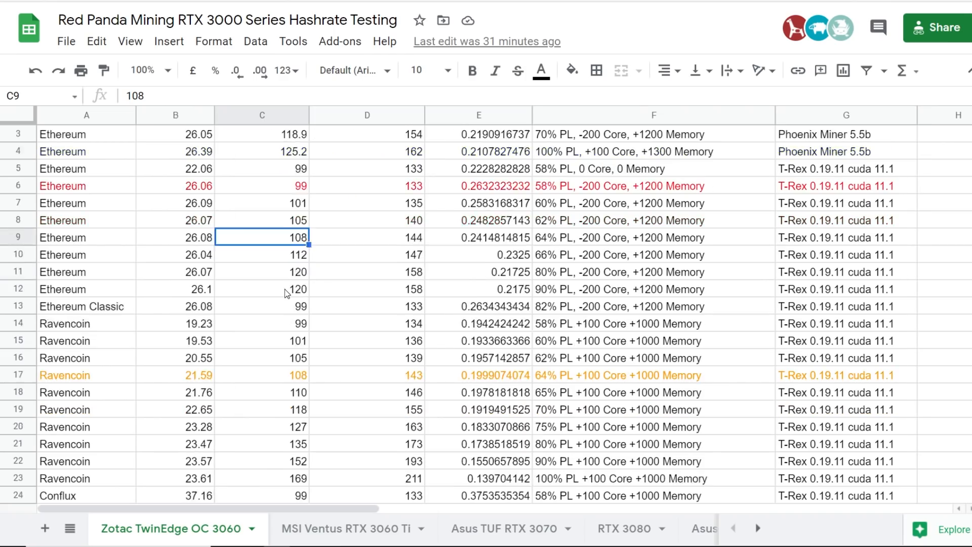
scroll("down", 3)
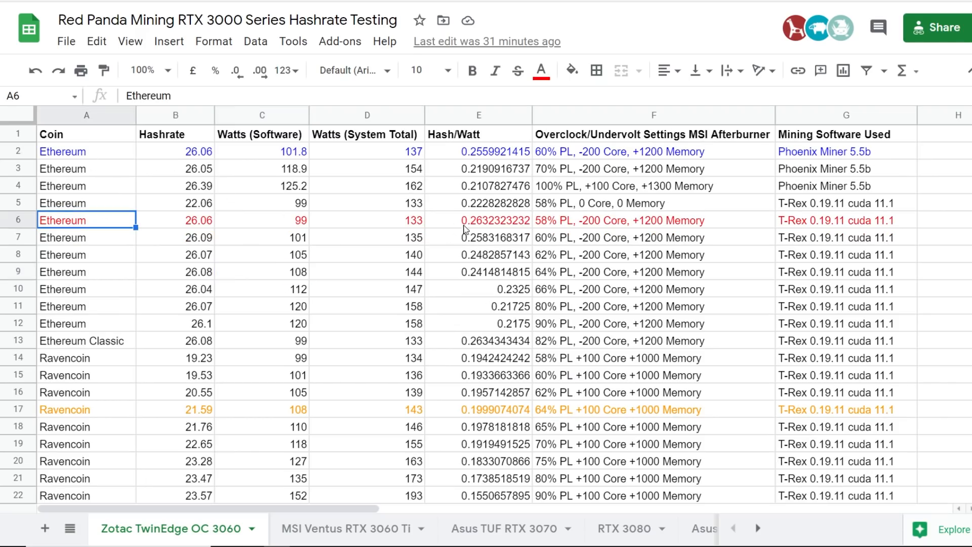
left_click(478, 220)
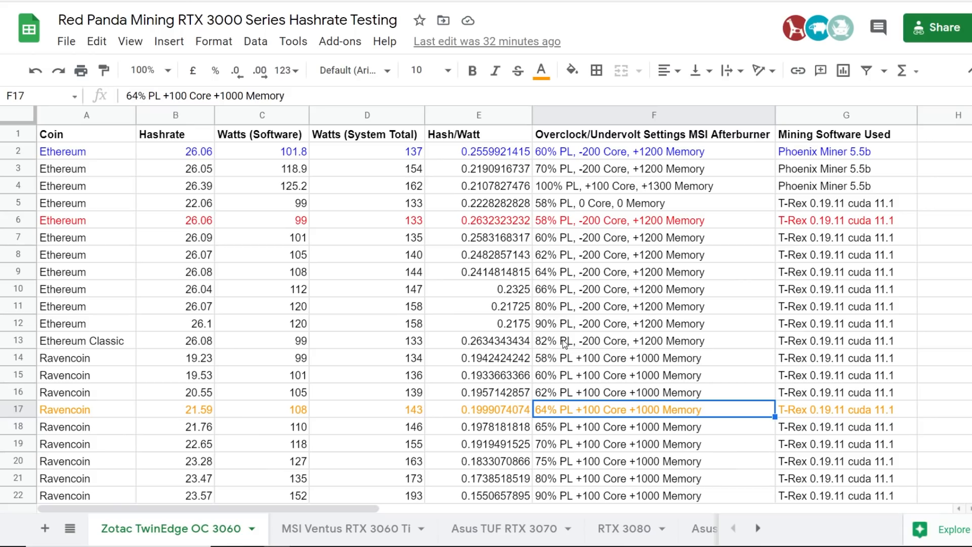
mouse_move(567, 139)
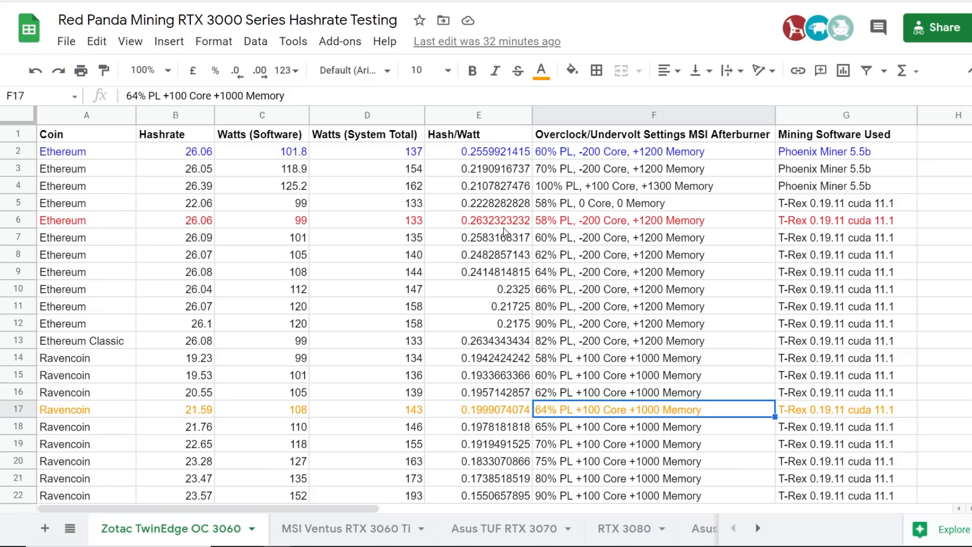
mouse_move(576, 276)
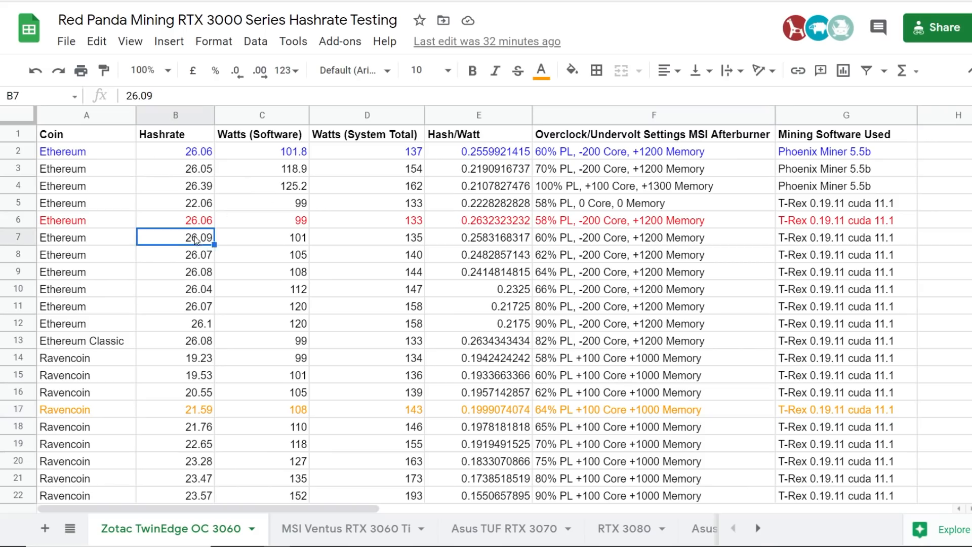
left_click(175, 219)
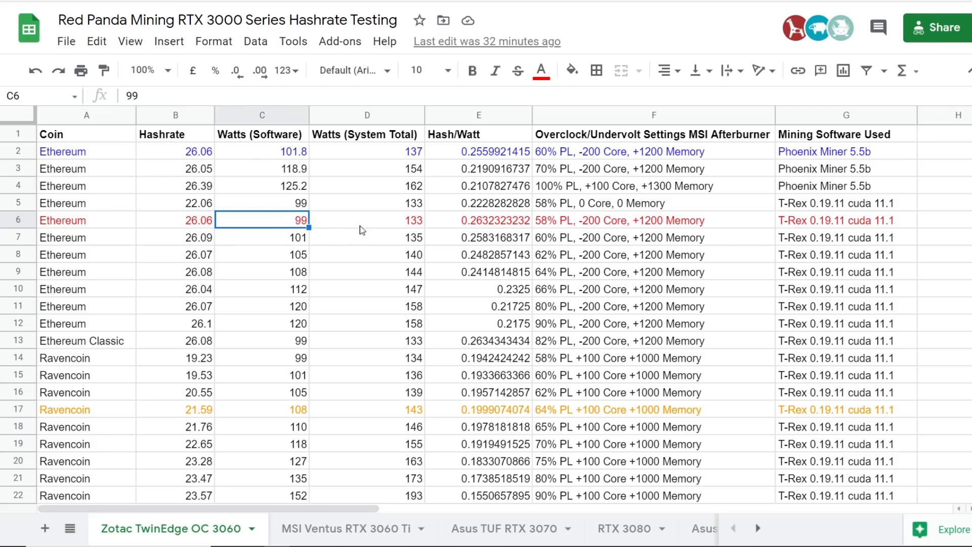
left_click(367, 220)
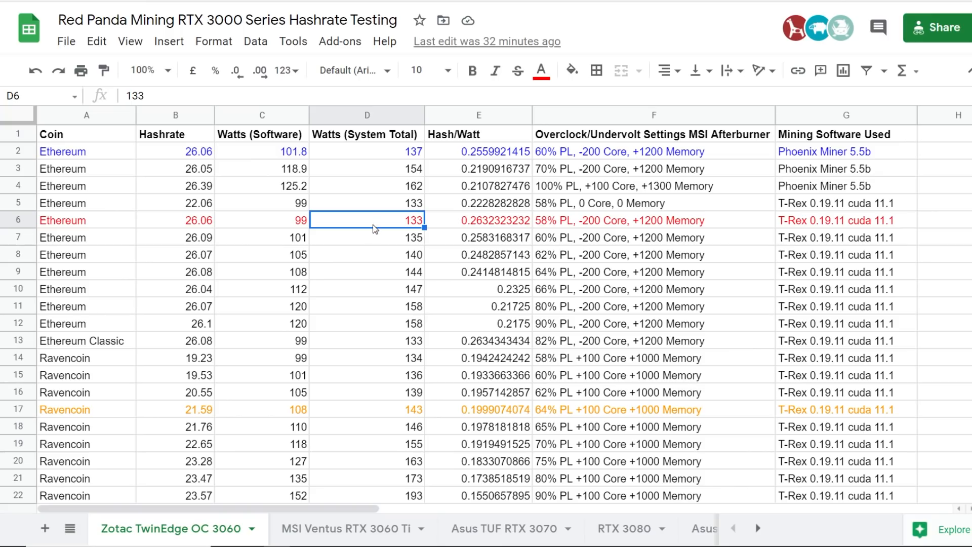
mouse_move(438, 225)
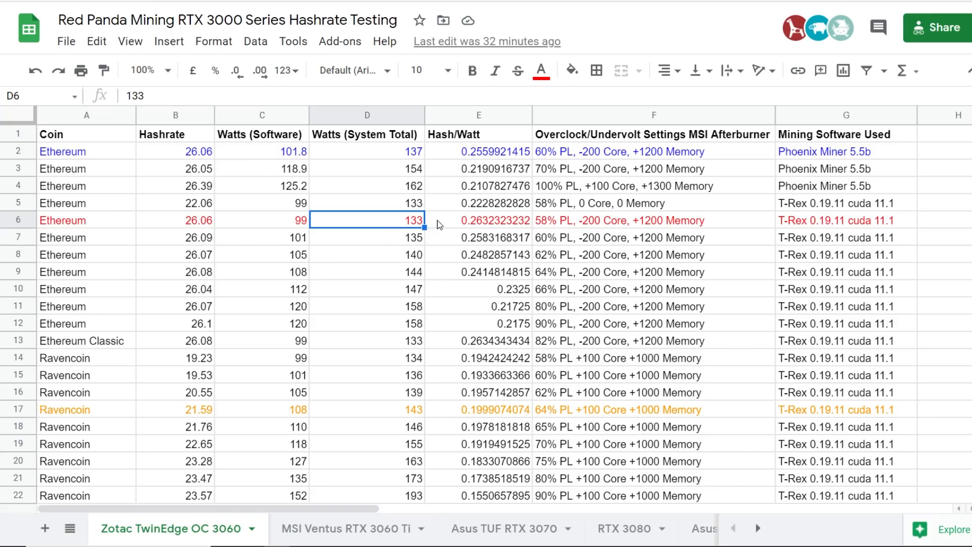
left_click(478, 220)
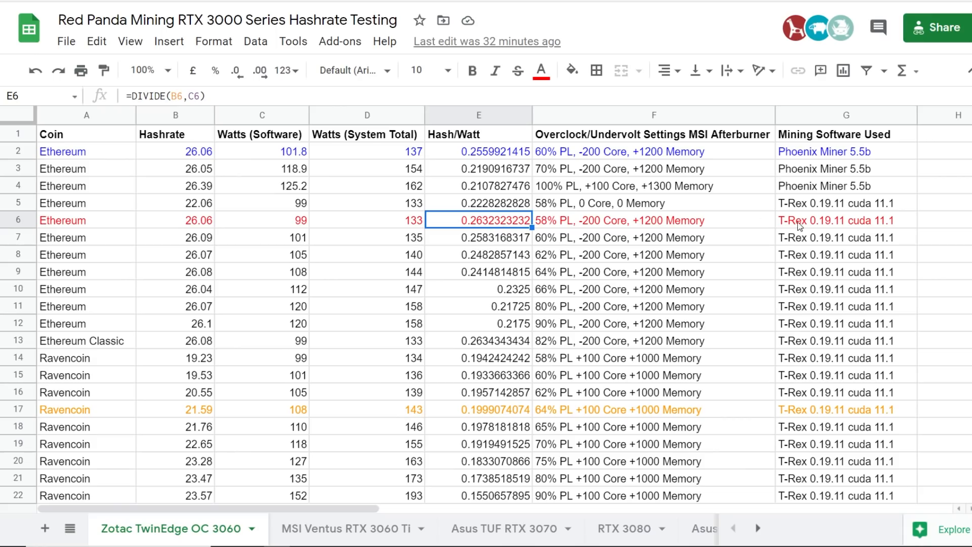
mouse_move(550, 231)
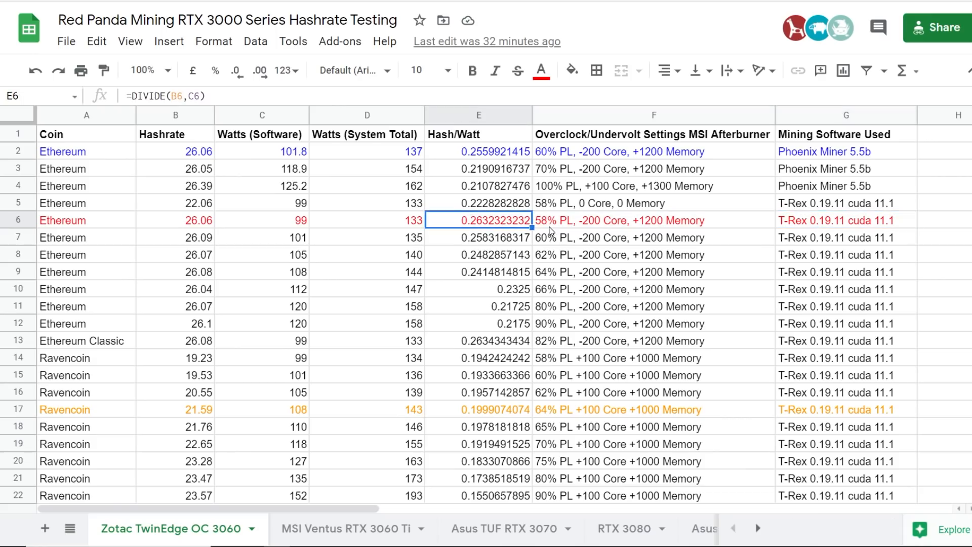
left_click(653, 221)
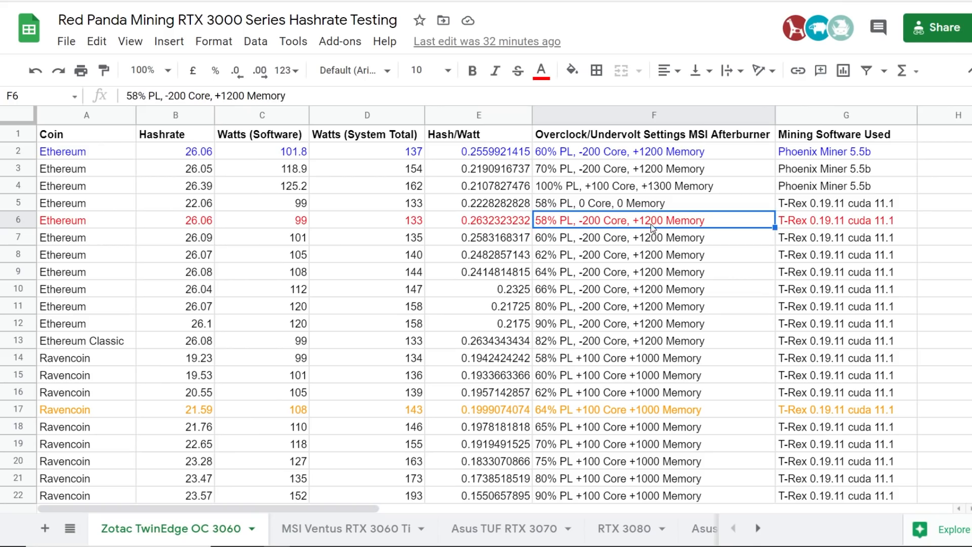
scroll("down", 3)
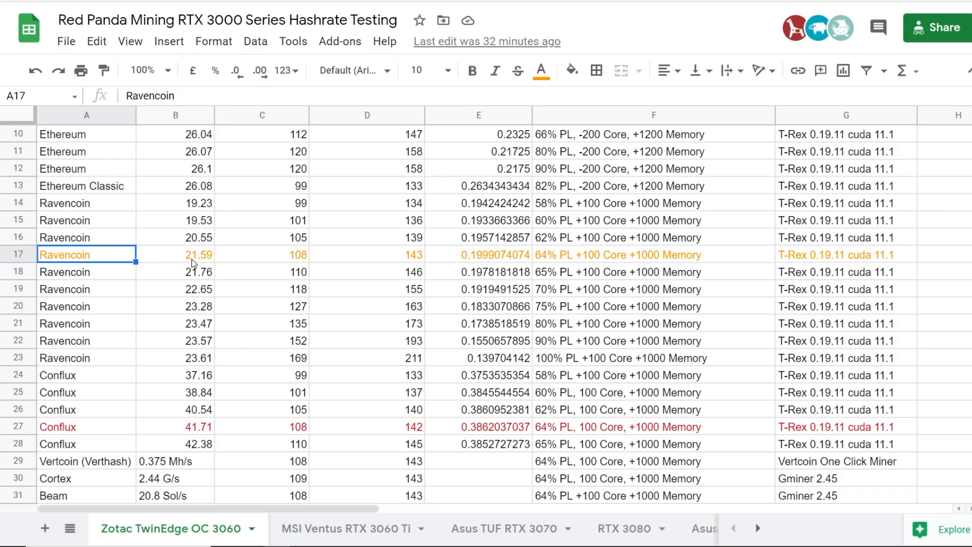
left_click(175, 254)
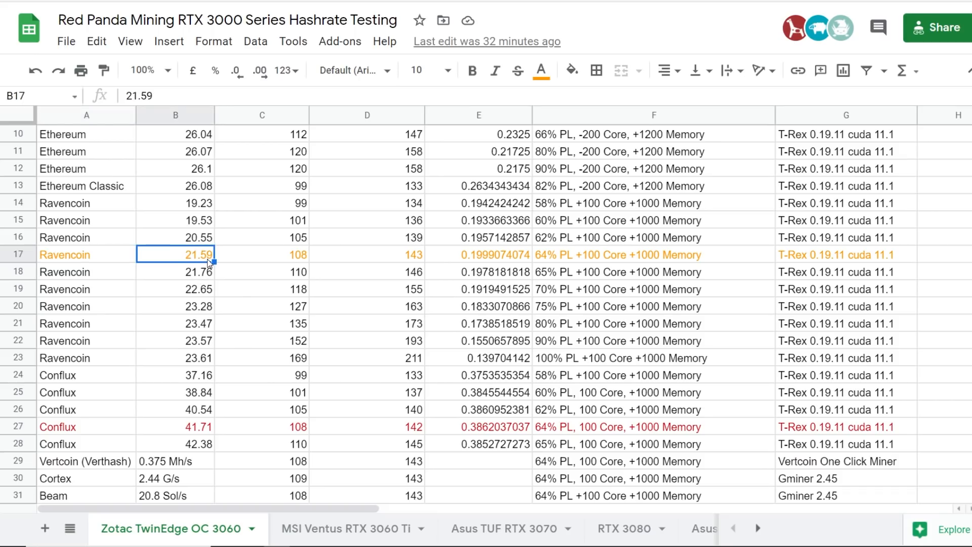
mouse_move(292, 260)
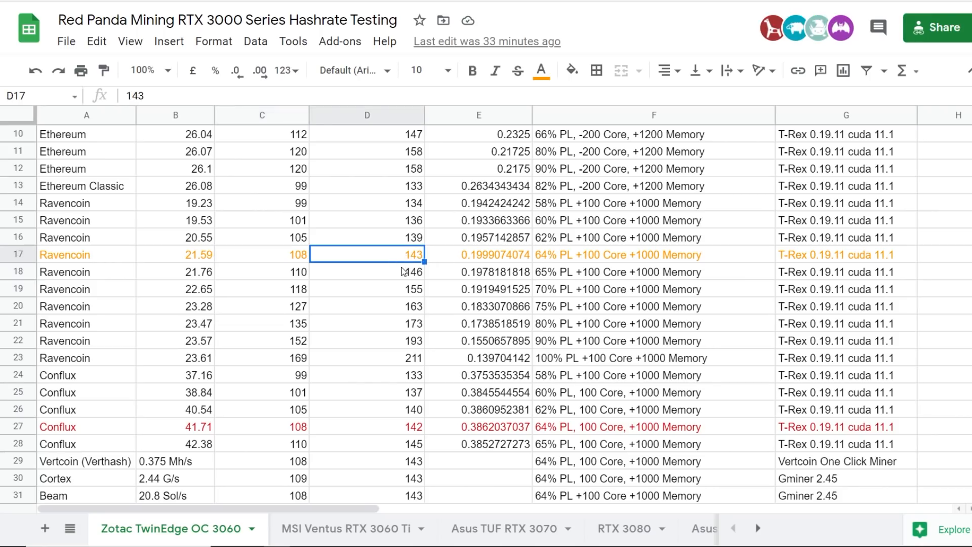
left_click(653, 254)
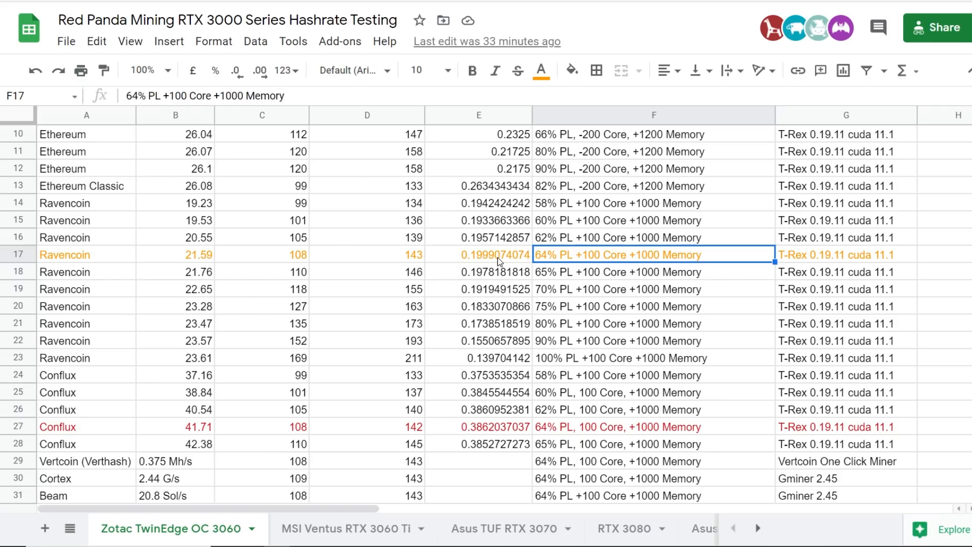
left_click(478, 254)
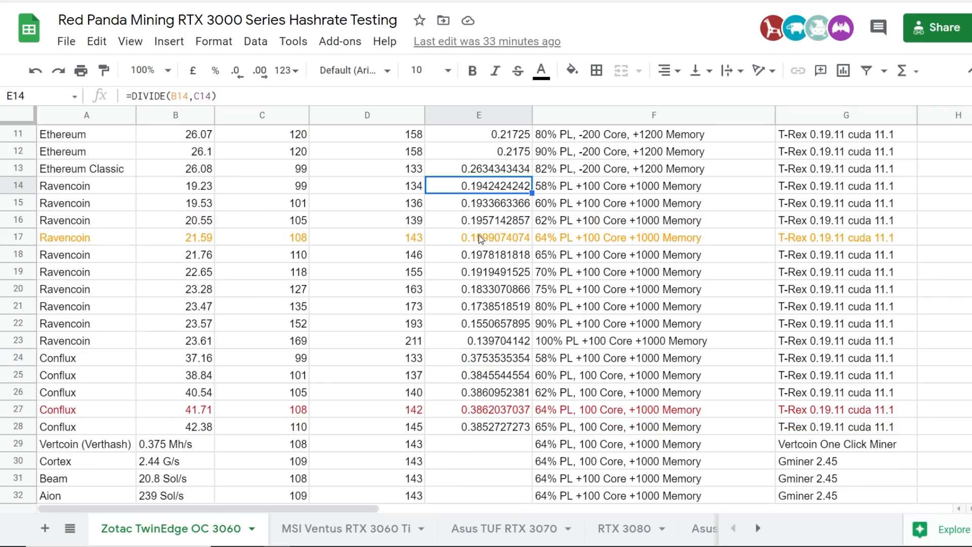
left_click(478, 237)
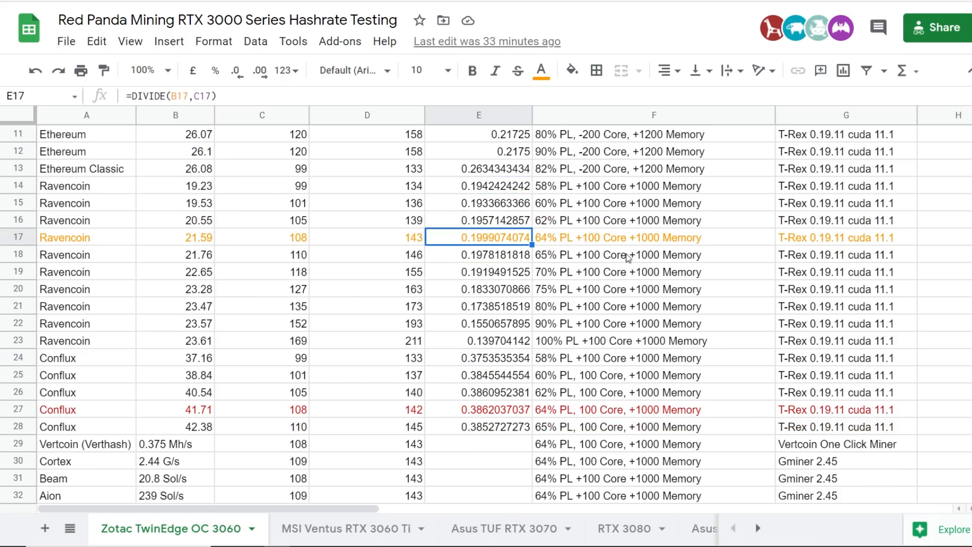
left_click(653, 271)
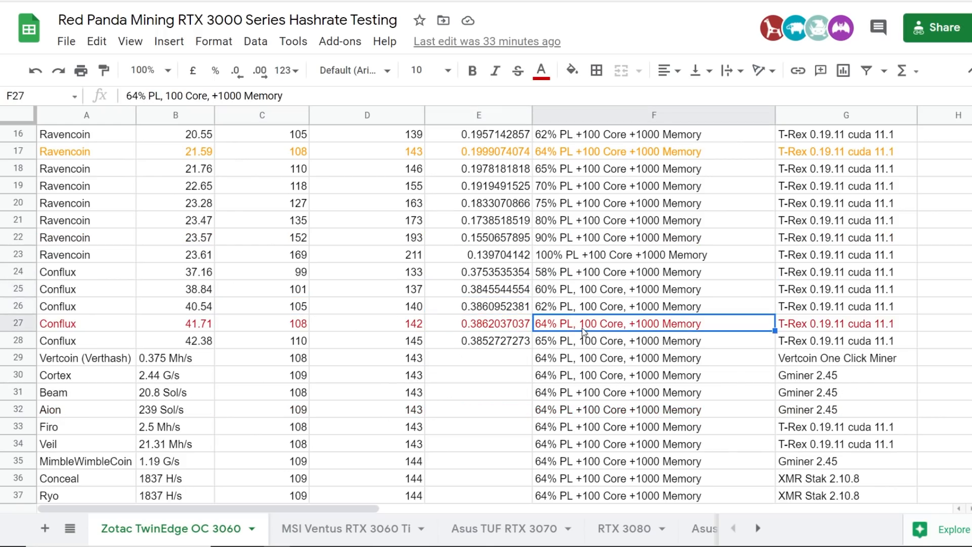
mouse_move(652, 329)
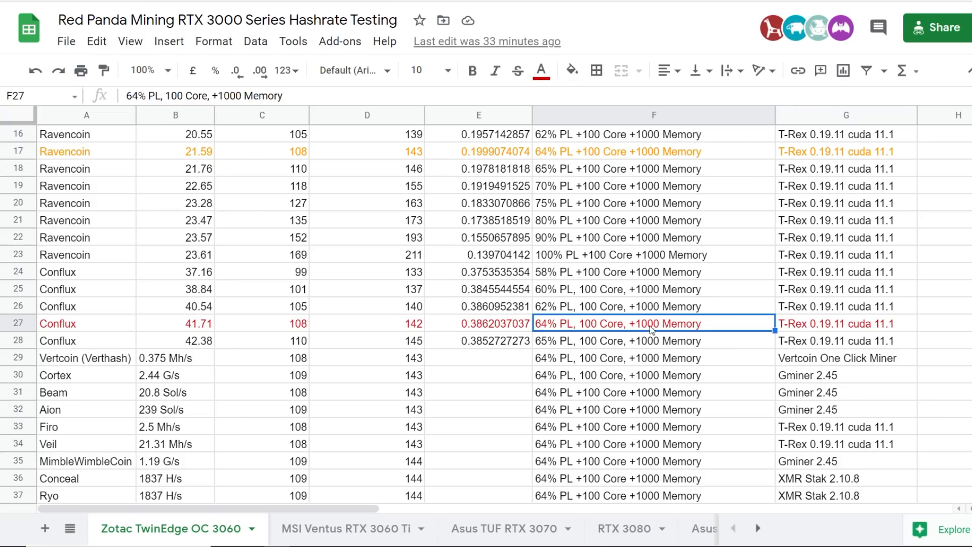
left_click(478, 323)
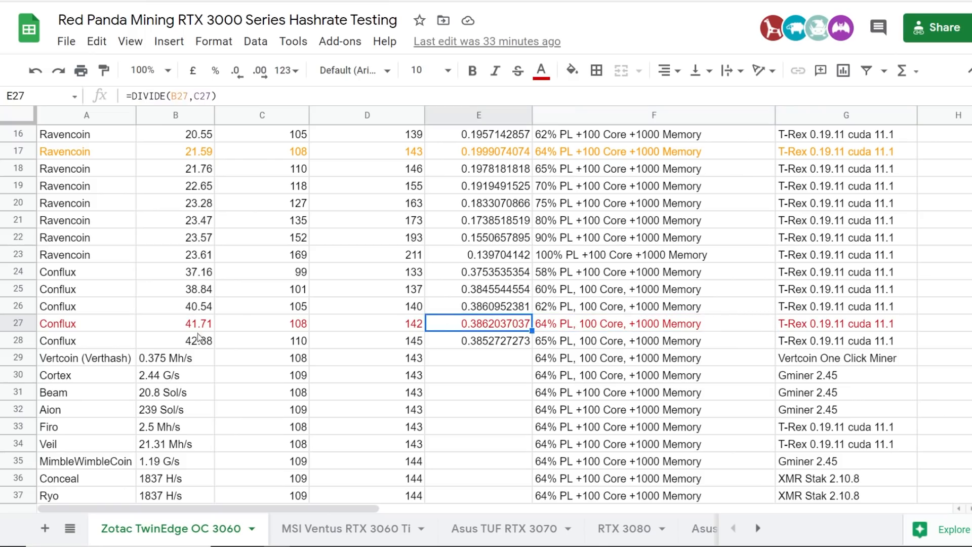
left_click(175, 323)
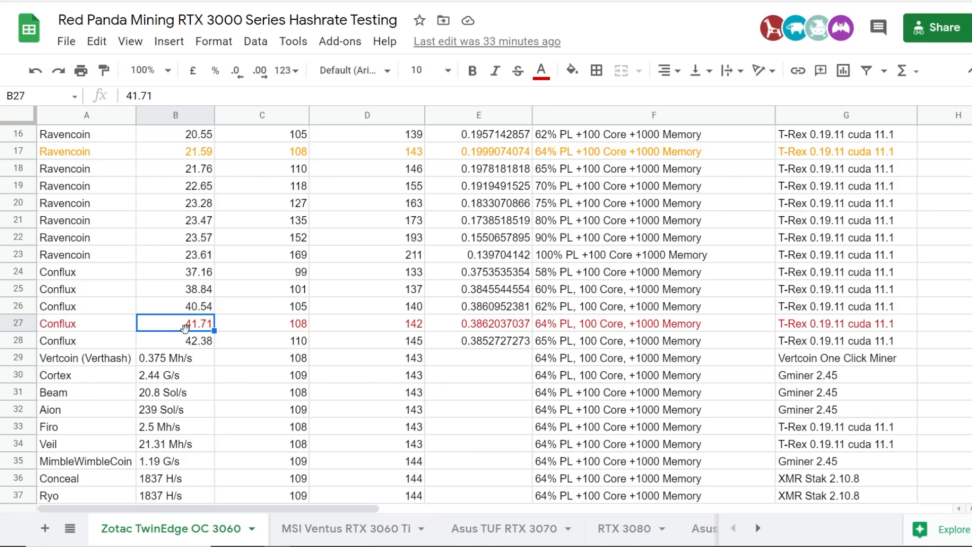
scroll("down", 3)
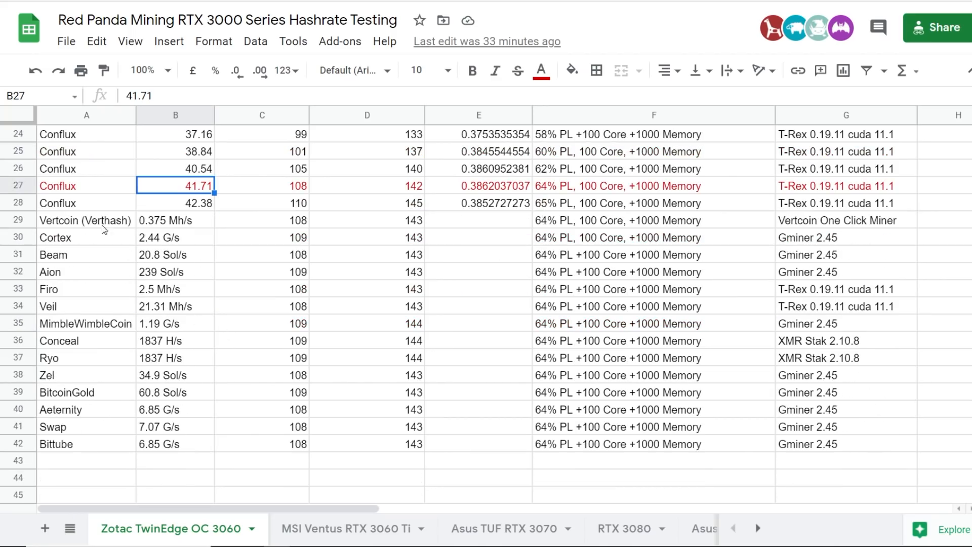
left_click_drag(86, 219, 176, 237)
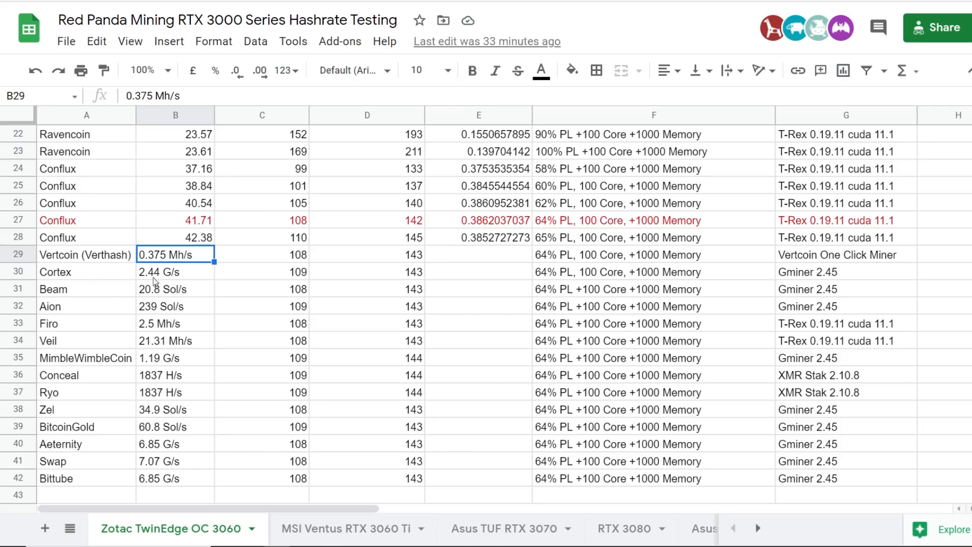
mouse_move(159, 259)
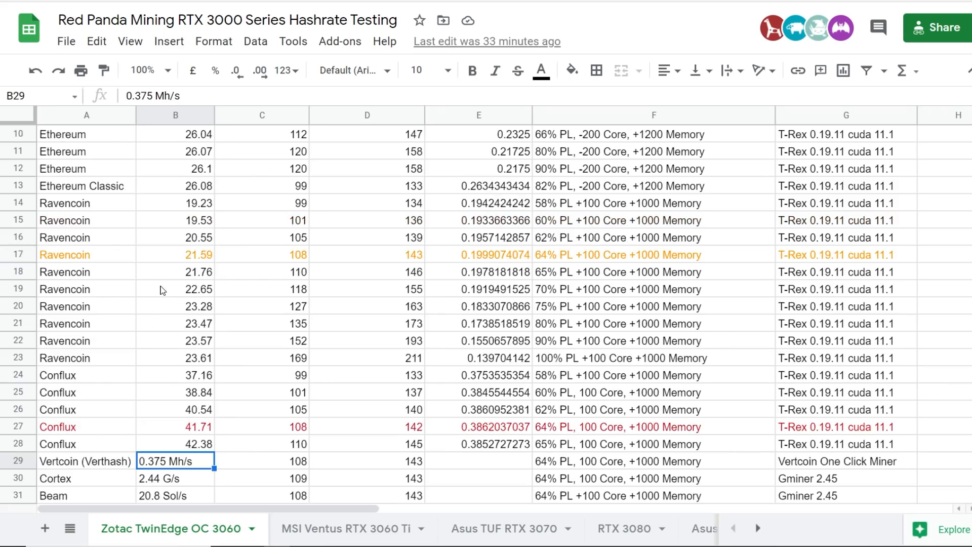
scroll("down", 3)
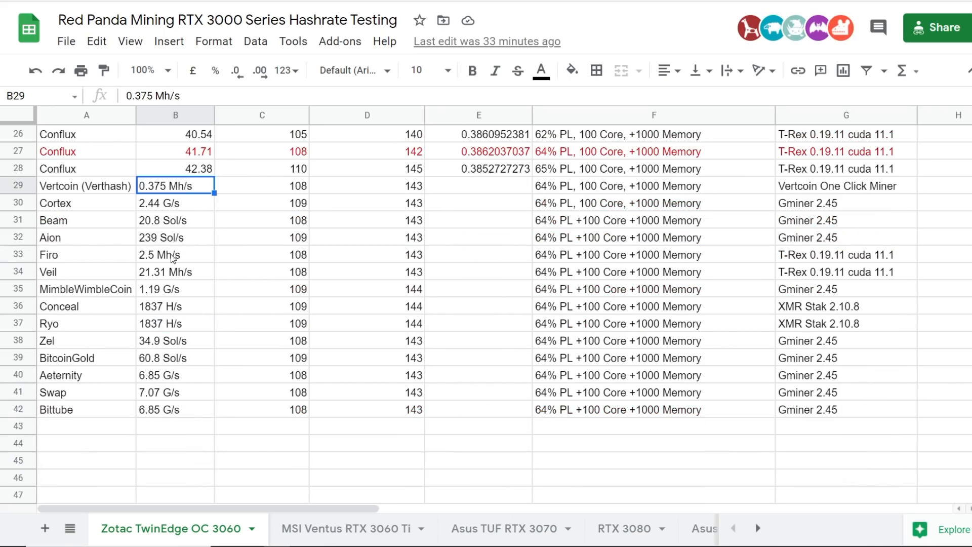
left_click(176, 305)
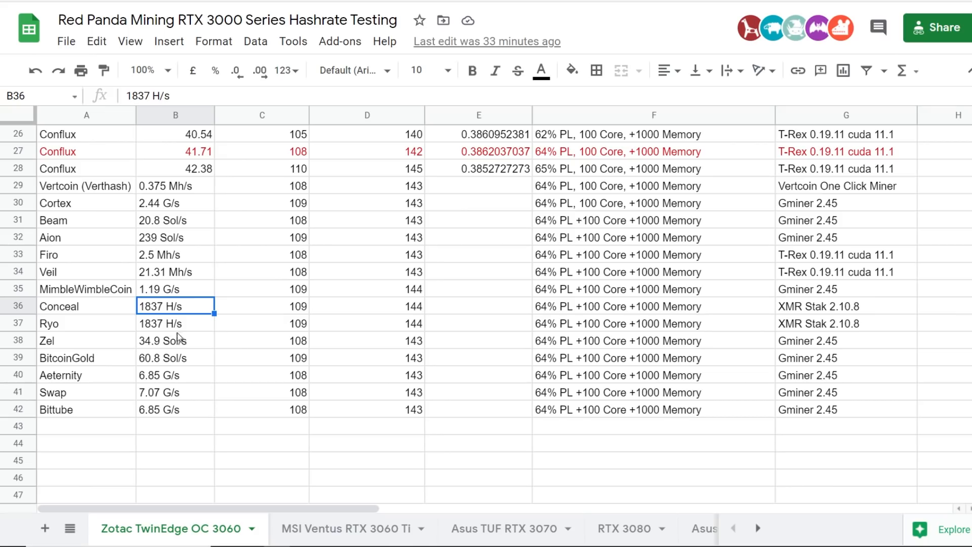
mouse_move(134, 188)
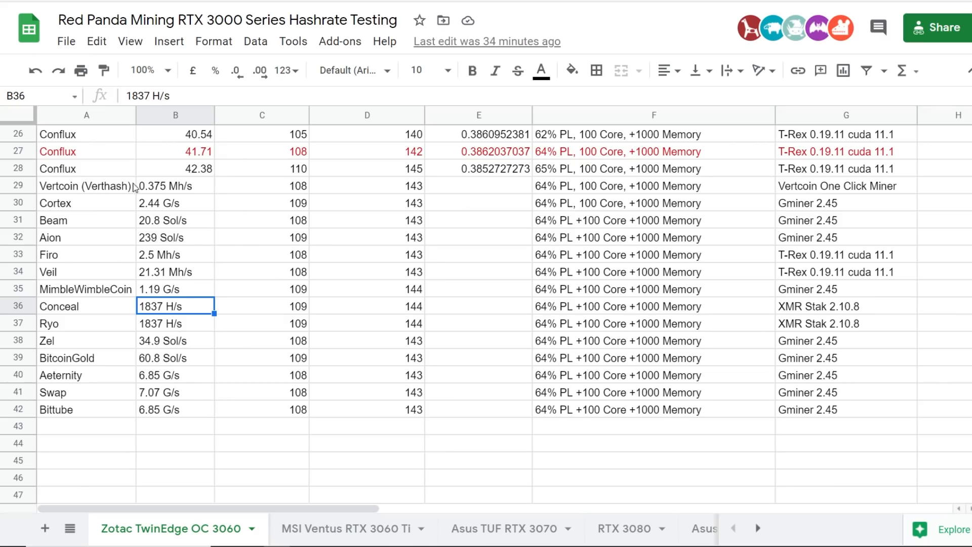
left_click(86, 185)
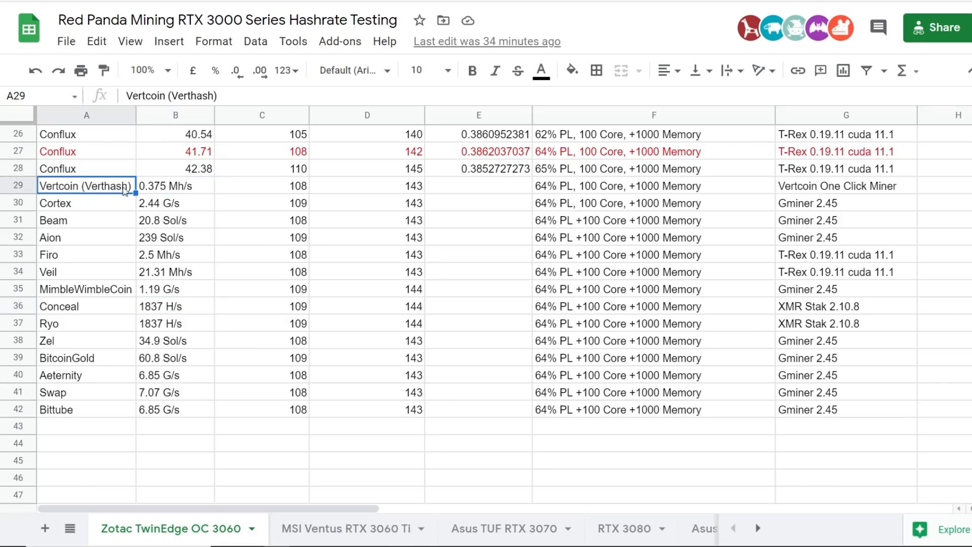
left_click(175, 202)
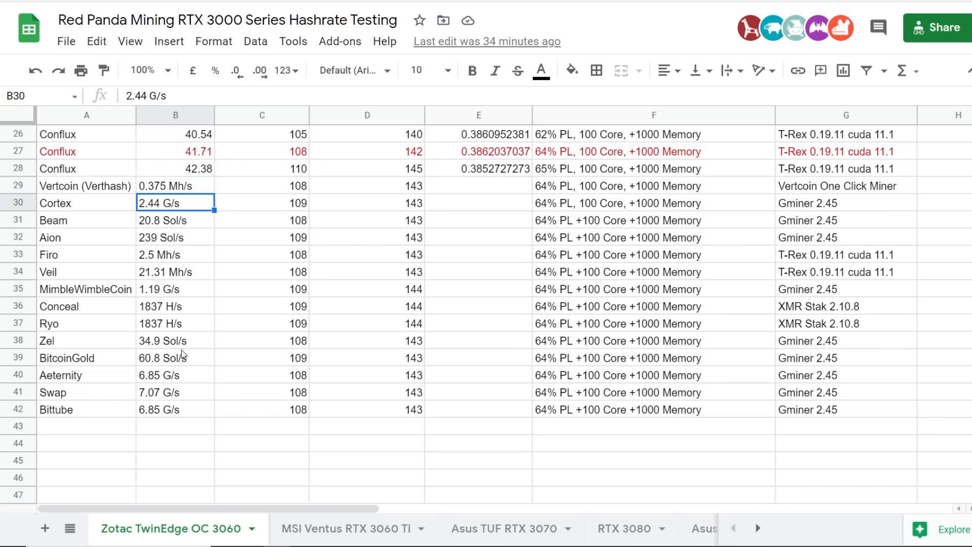
left_click(86, 305)
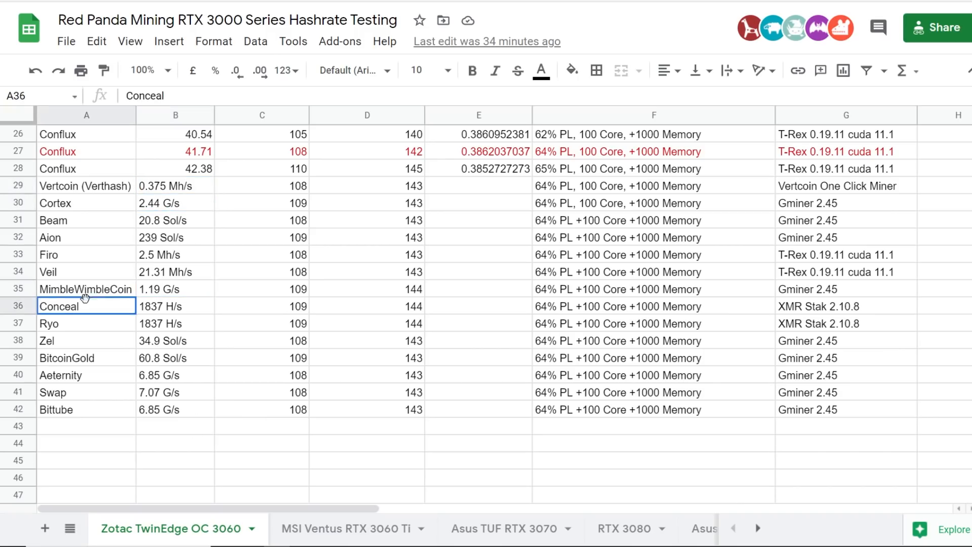
left_click(176, 288)
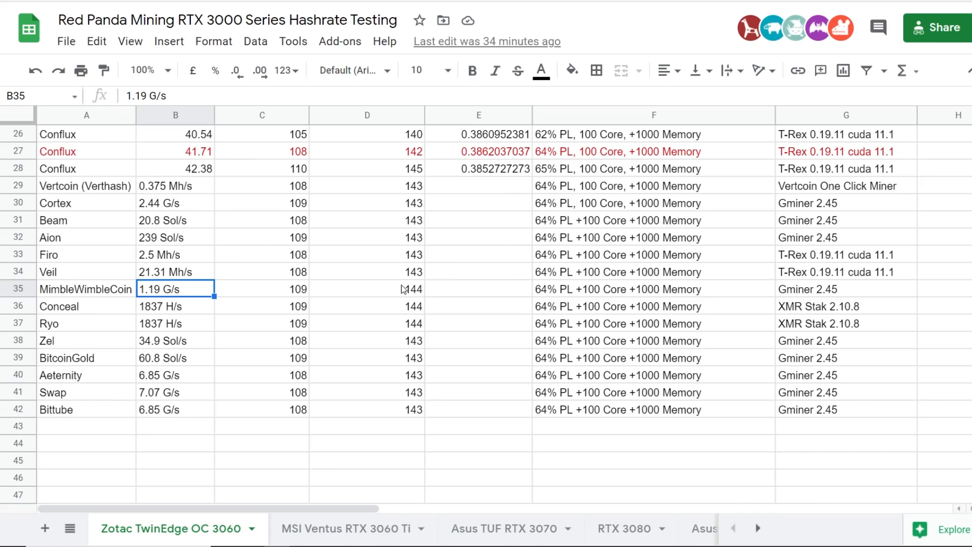
left_click(86, 289)
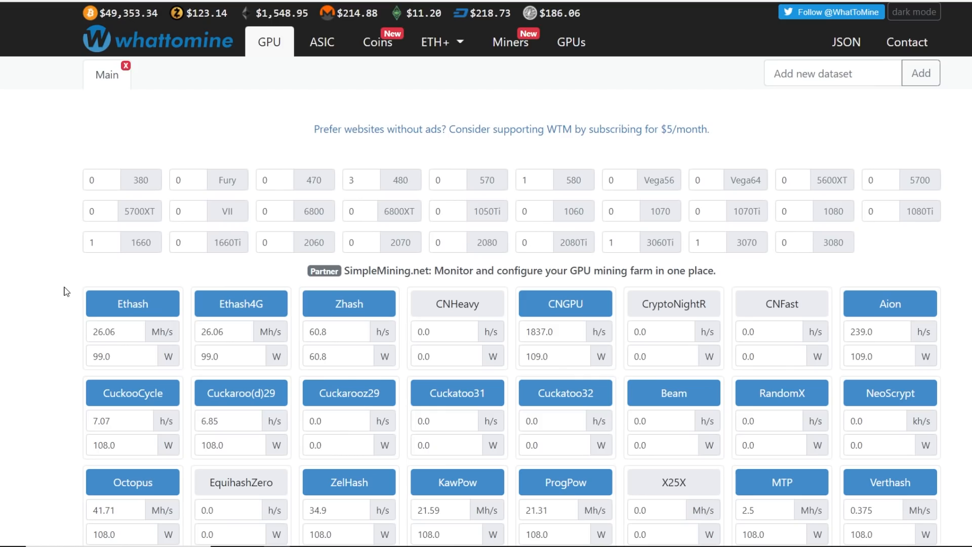
- Calculate profitability on WhatToMine from the Zotac 3060 hashrates and power figures
scroll("down", 3)
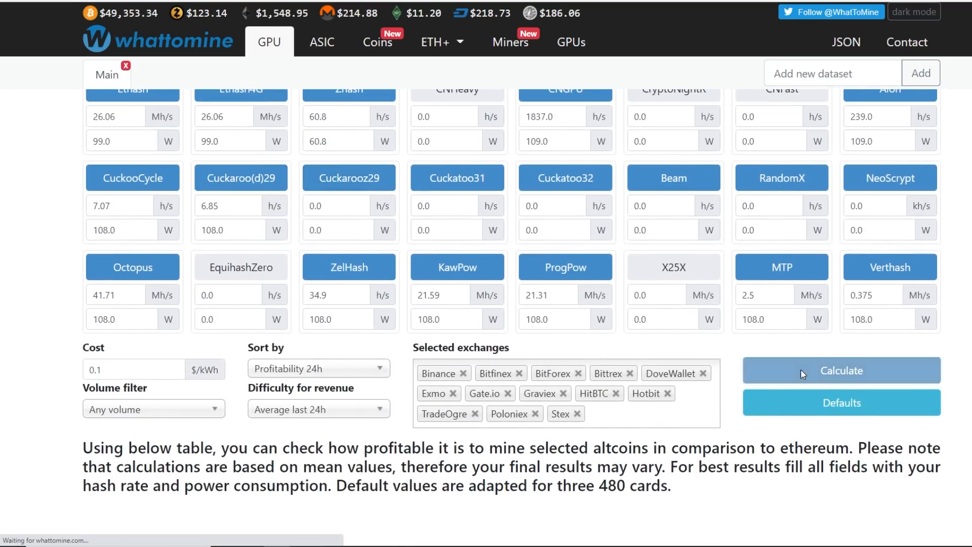
left_click(840, 370)
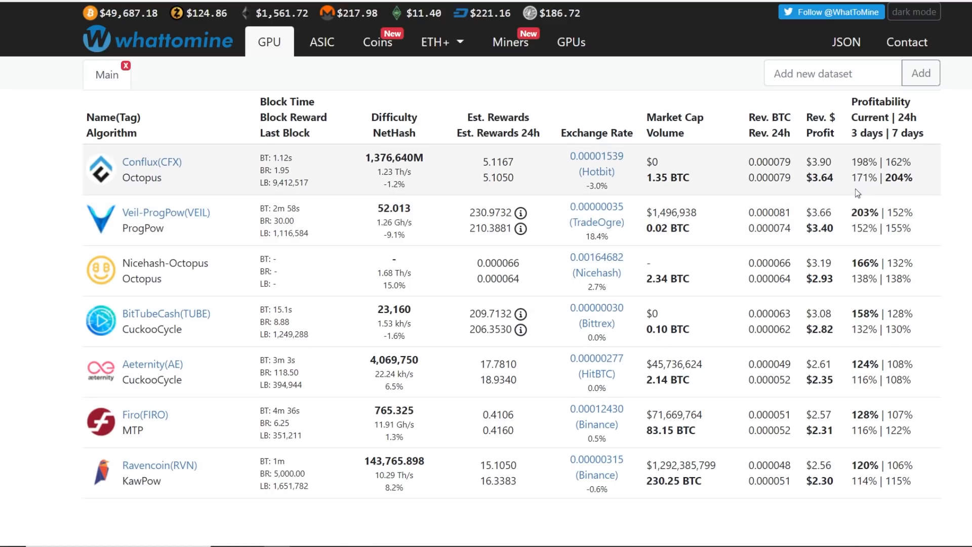
left_click_drag(668, 176, 788, 178)
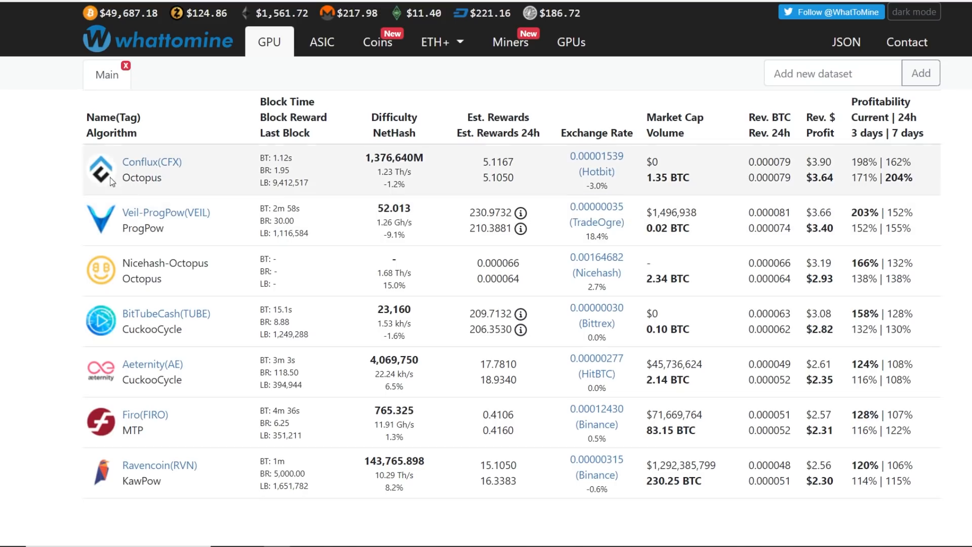
mouse_move(732, 243)
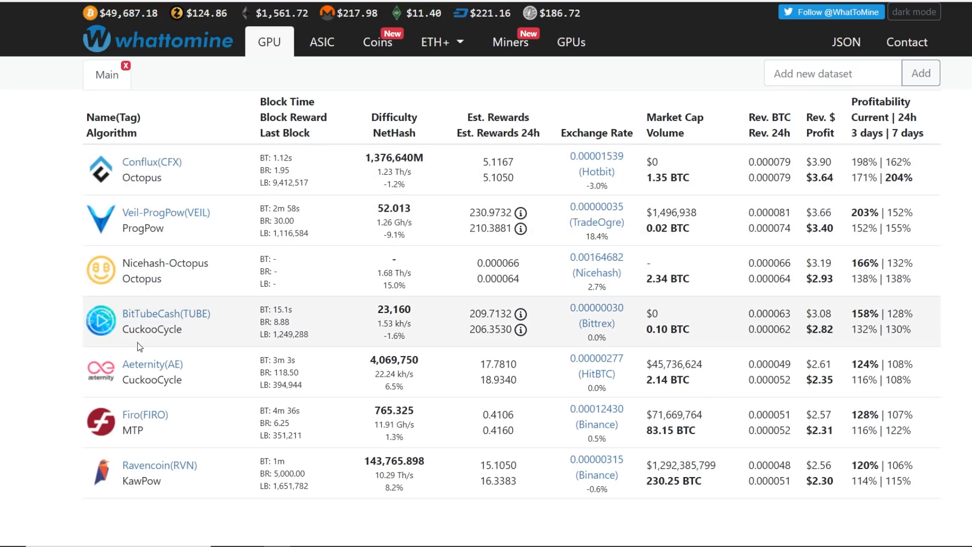
mouse_move(168, 275)
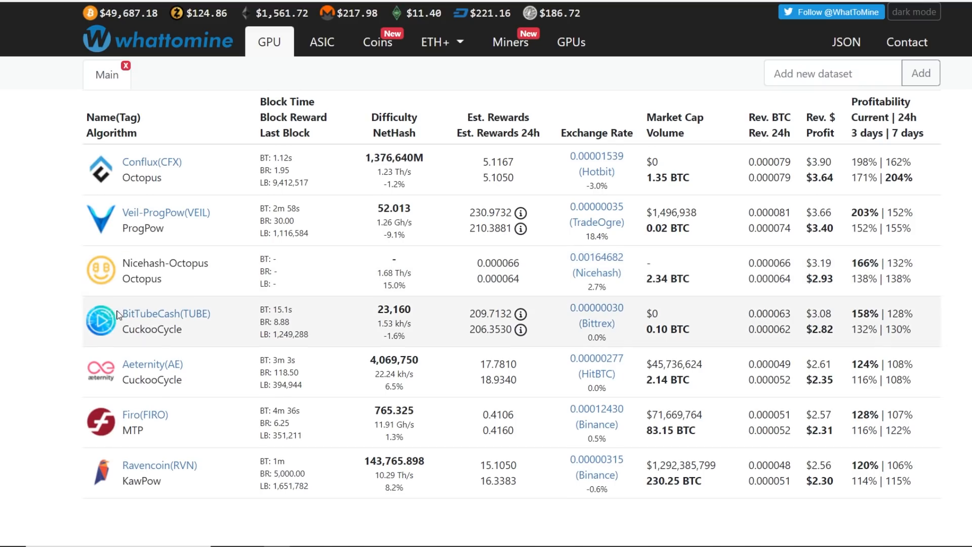
scroll("down", 3)
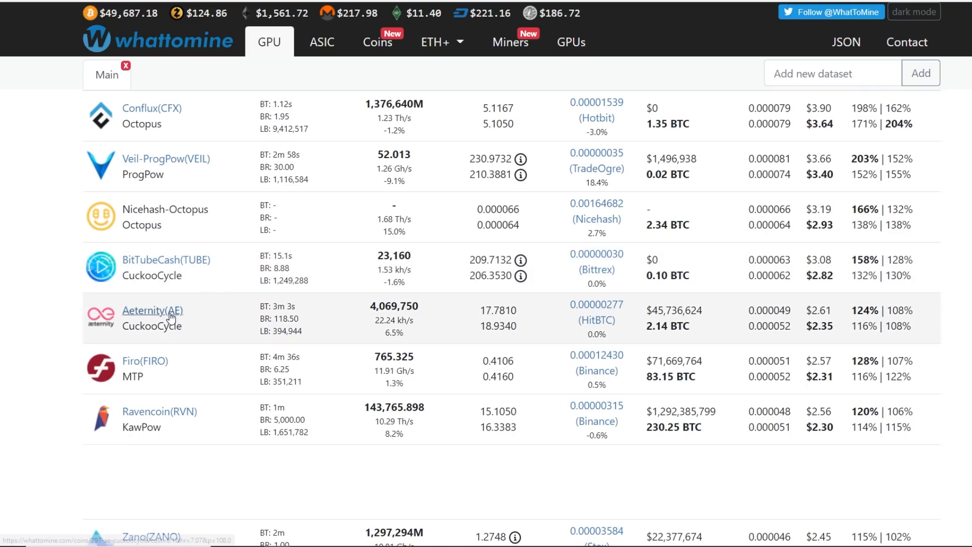
mouse_move(199, 433)
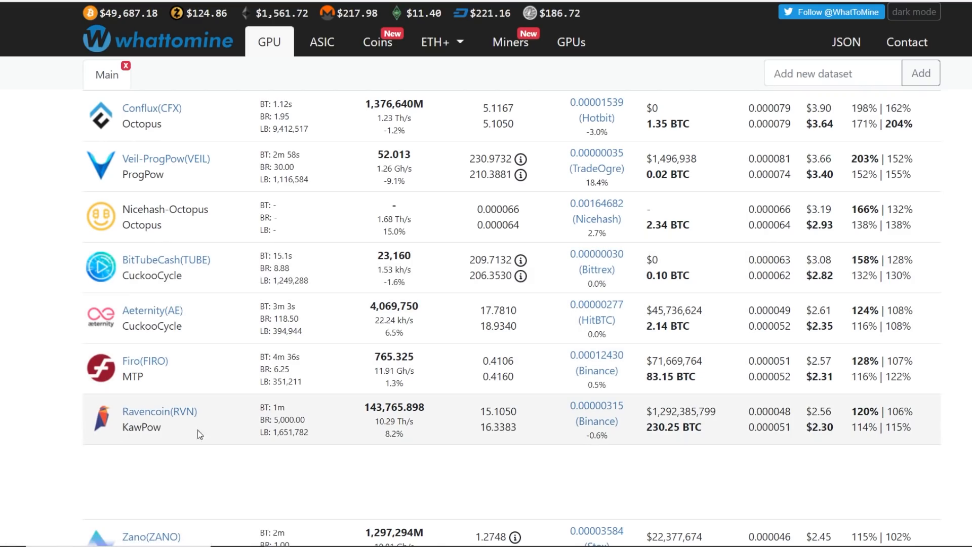
scroll("down", 3)
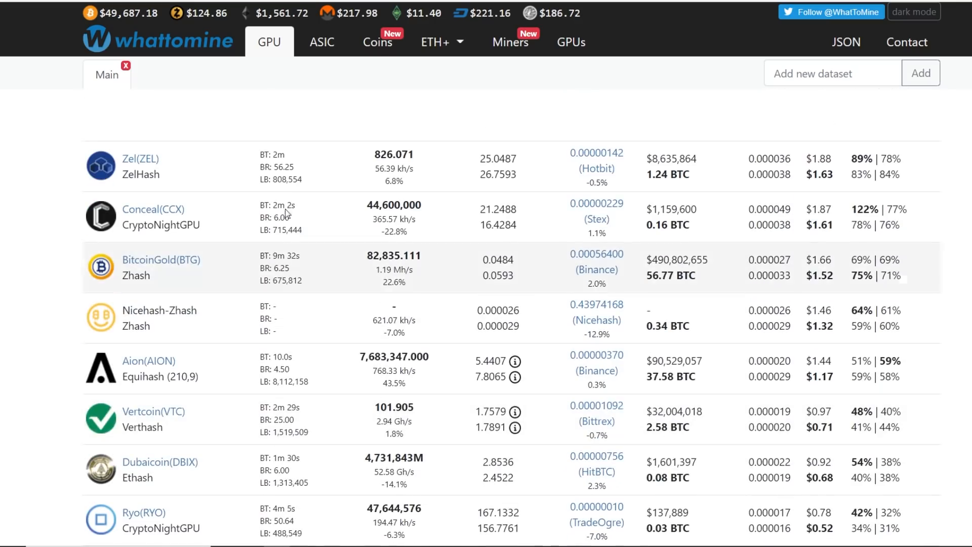
mouse_move(102, 380)
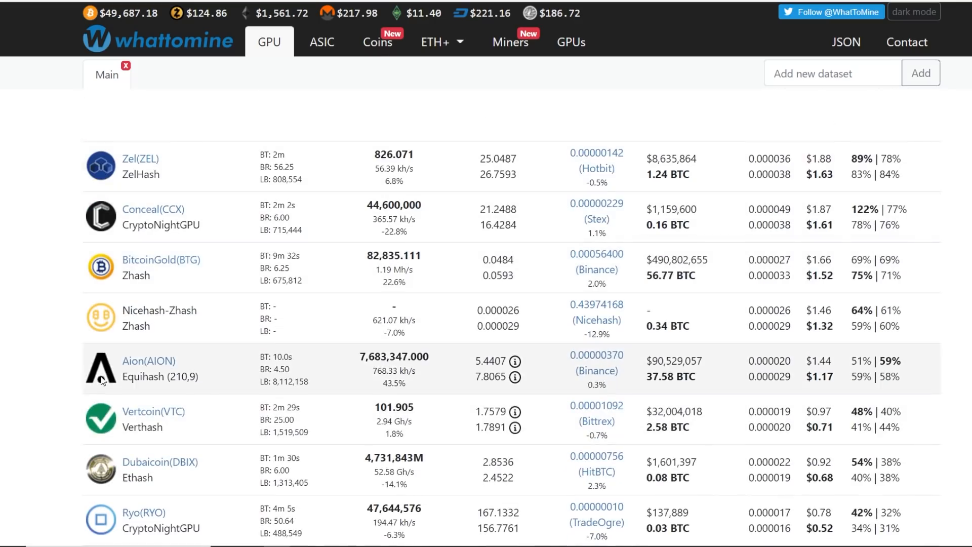
scroll("down", 3)
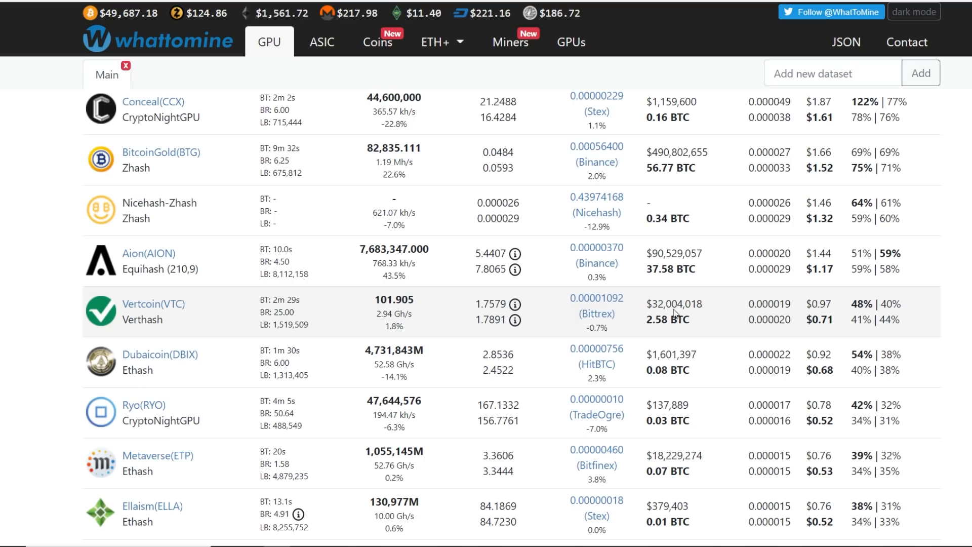
mouse_move(514, 321)
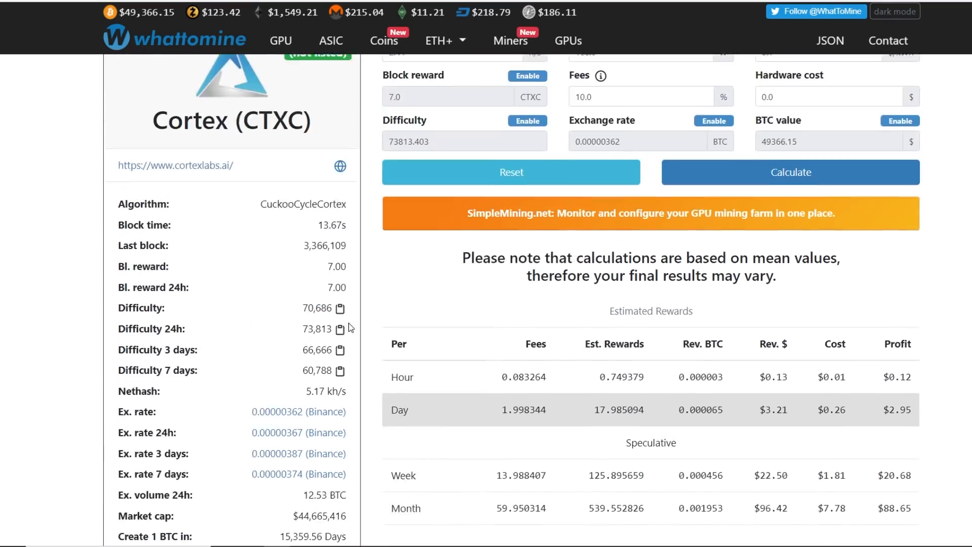
- Review the Cortex (CTXC) rewards table showing about $2.95 daily profit, then return to Sheets
left_click(269, 41)
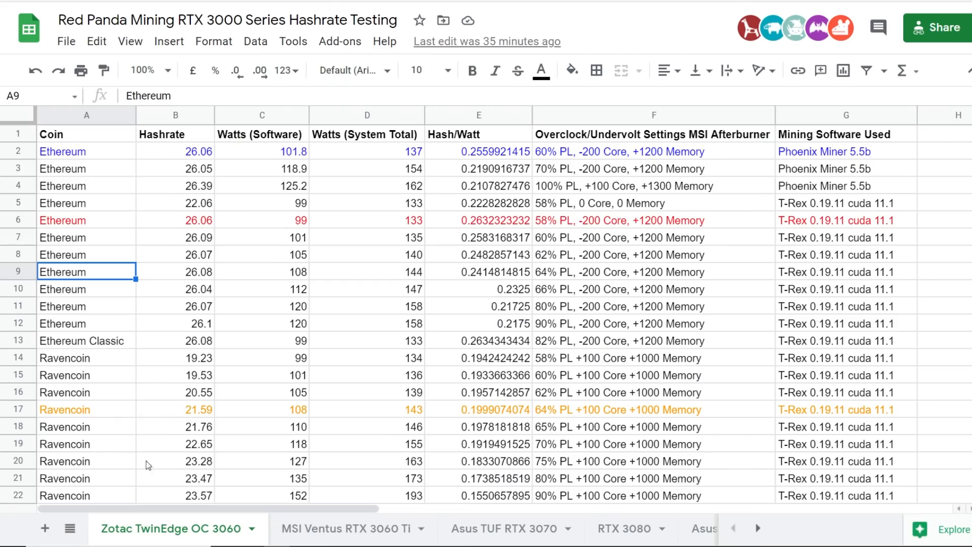
scroll("down", 3)
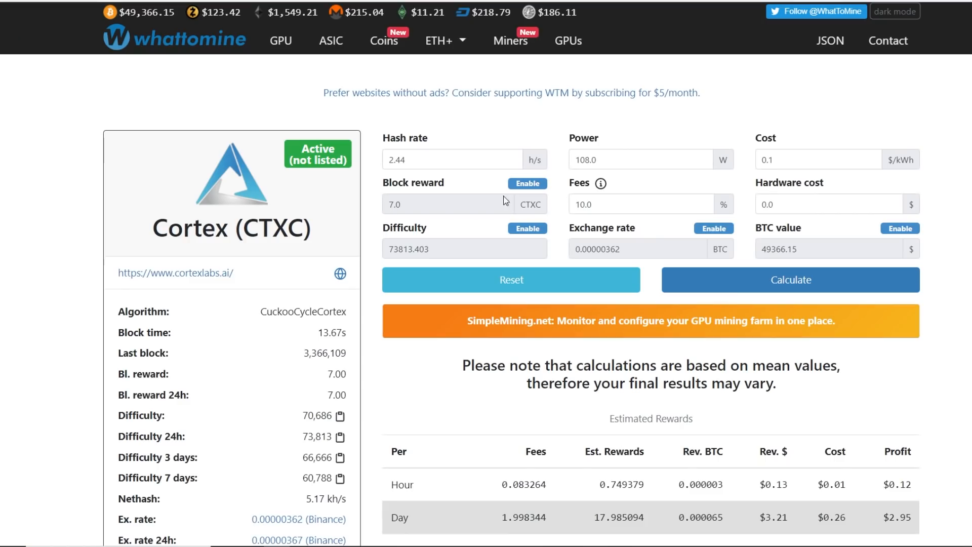
scroll("down", 3)
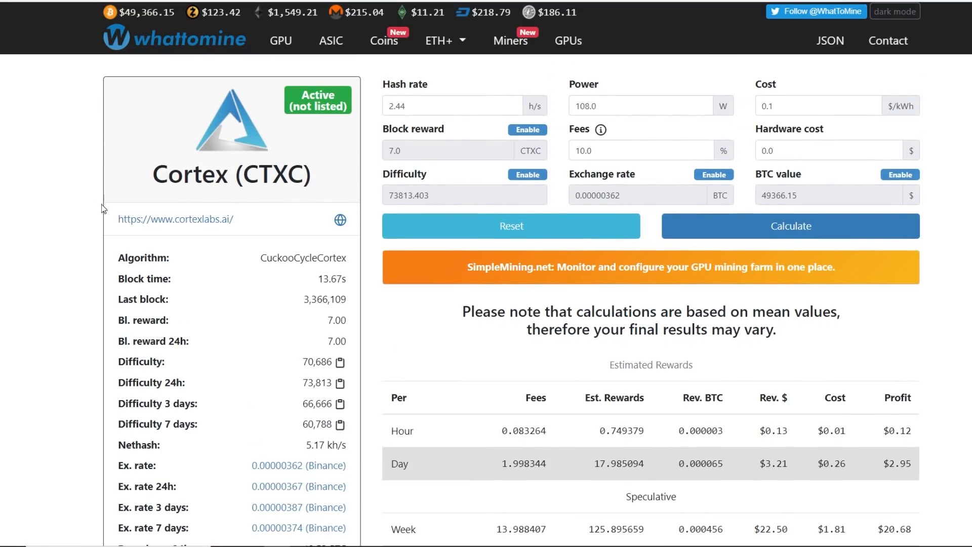
mouse_move(56, 225)
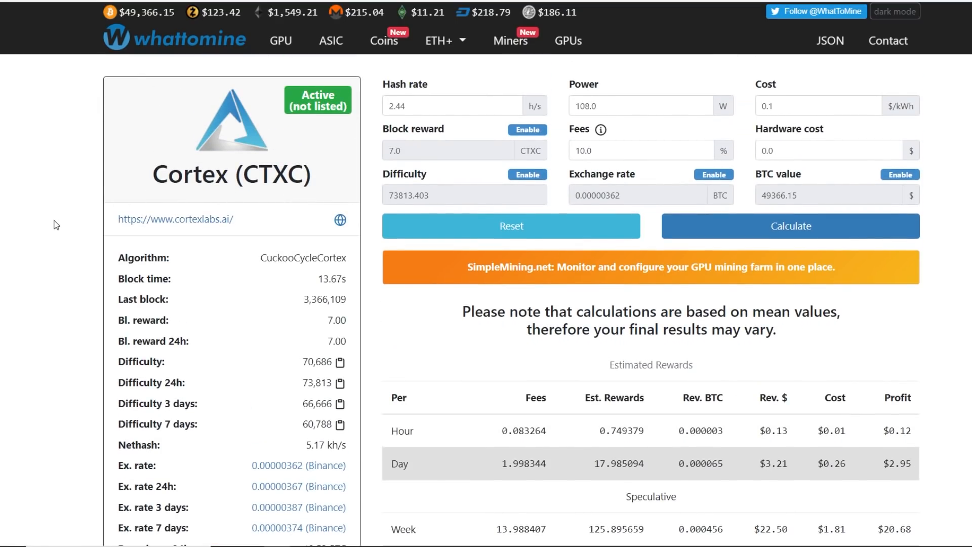
mouse_move(60, 238)
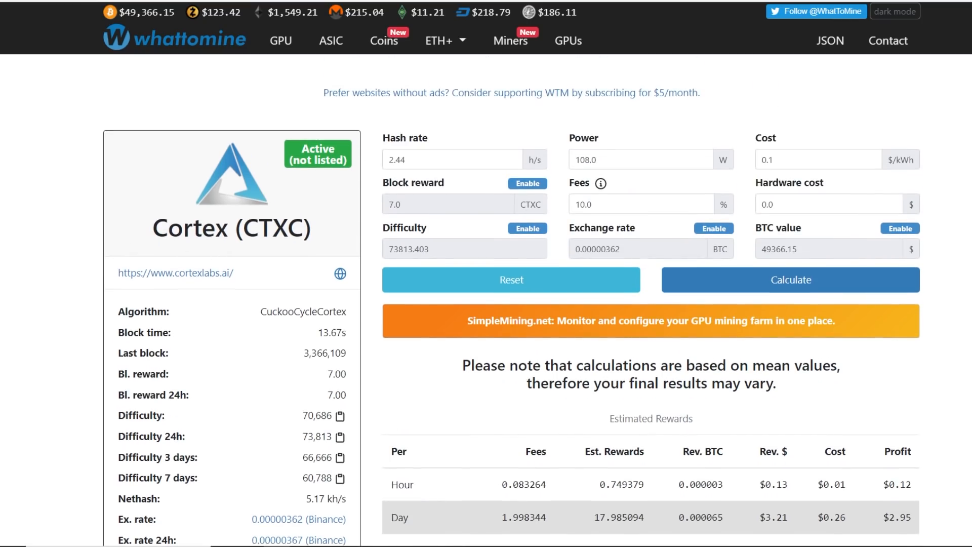
left_click(269, 41)
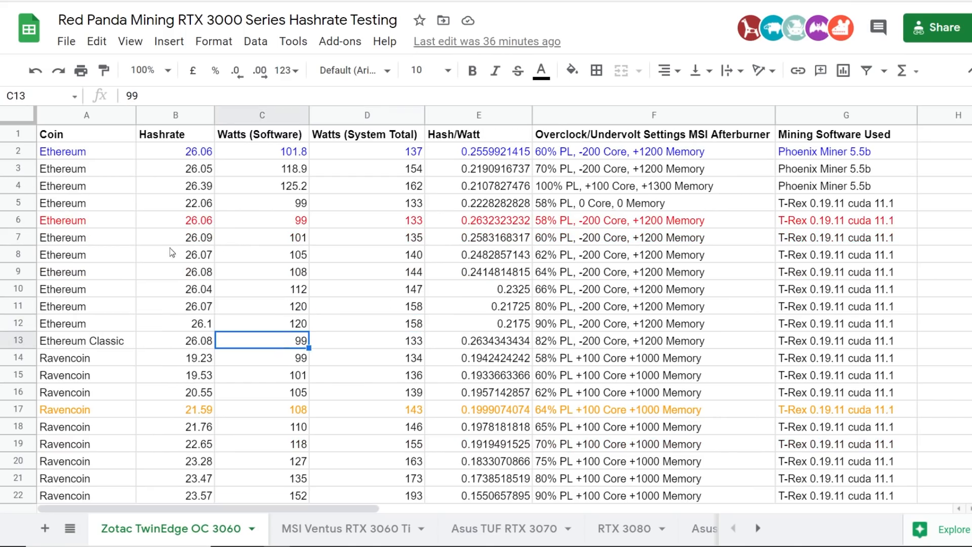
- Point out the 112 W power reading and scroll to the alternate coin rows
left_click(261, 289)
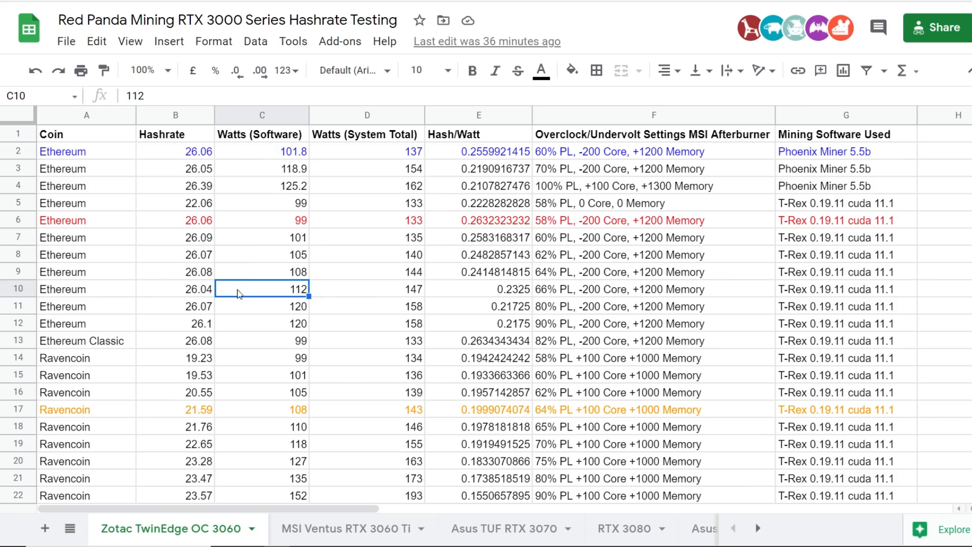
scroll("down", 3)
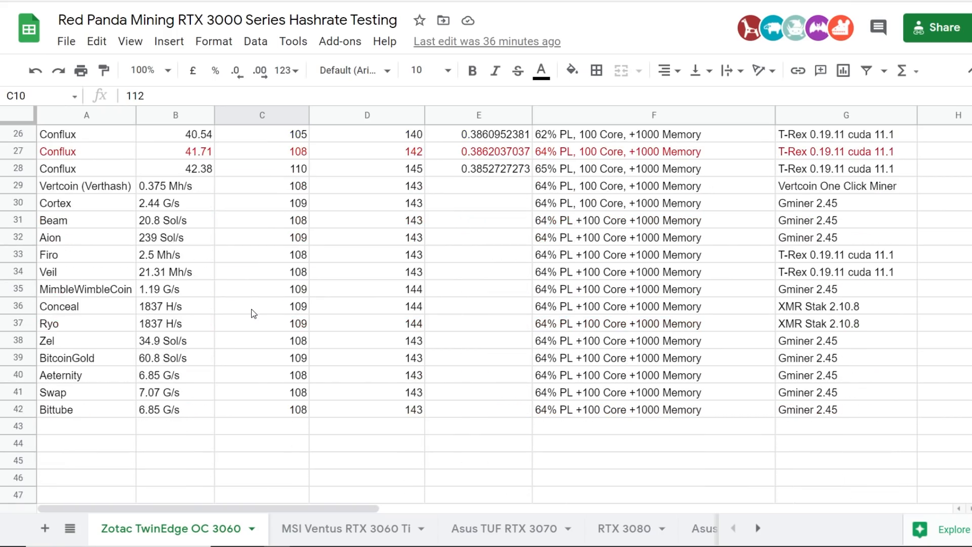